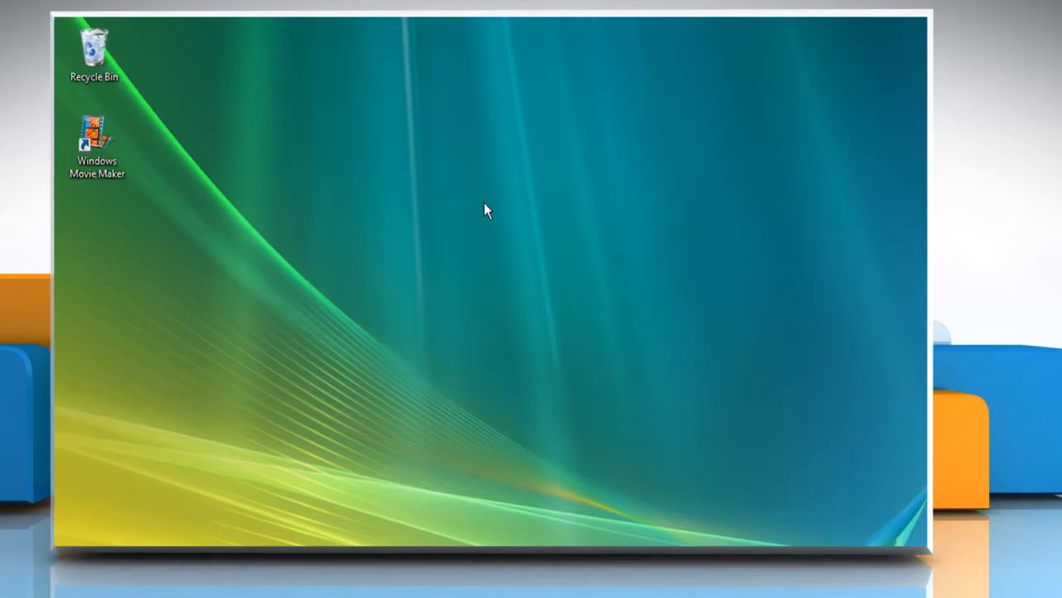
mouse_move(444, 249)
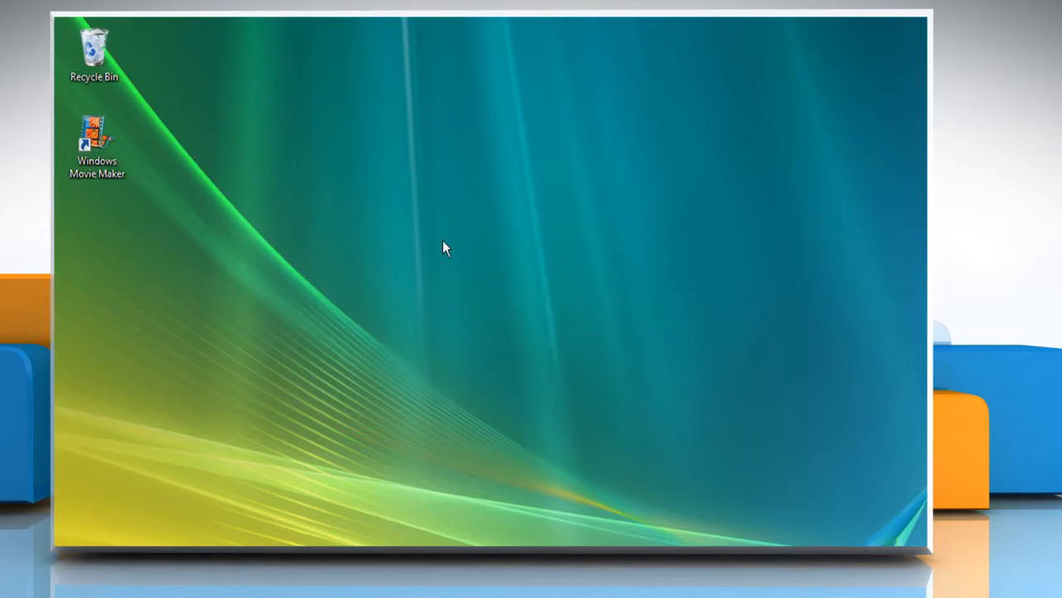
Step: Open Personalize from the desktop's right-click menu
right_click(445, 248)
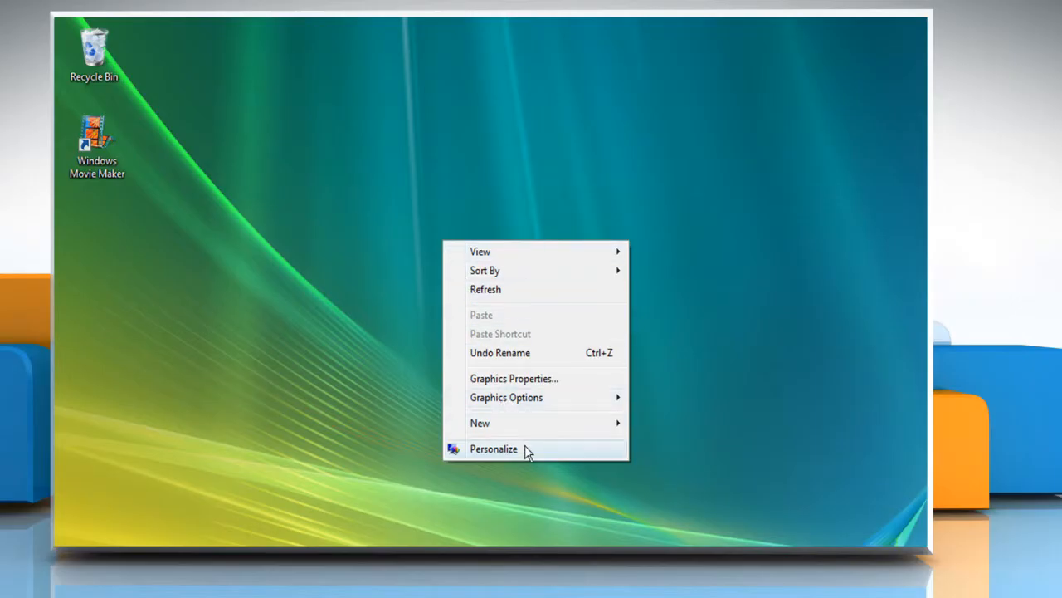
left_click(493, 448)
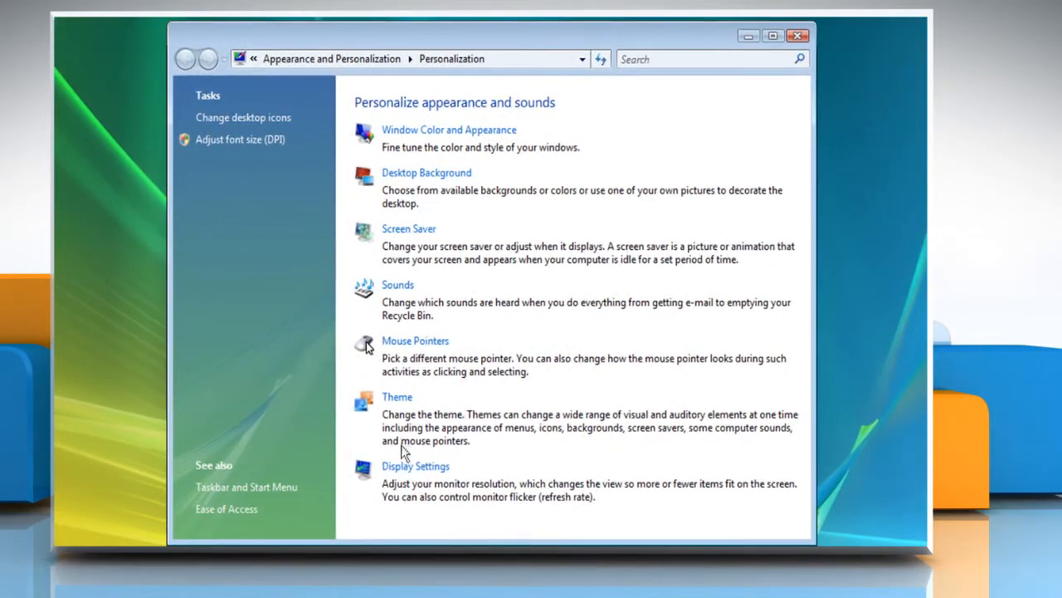
Step: Apply the Windows Vista theme from Theme Settings
left_click(397, 396)
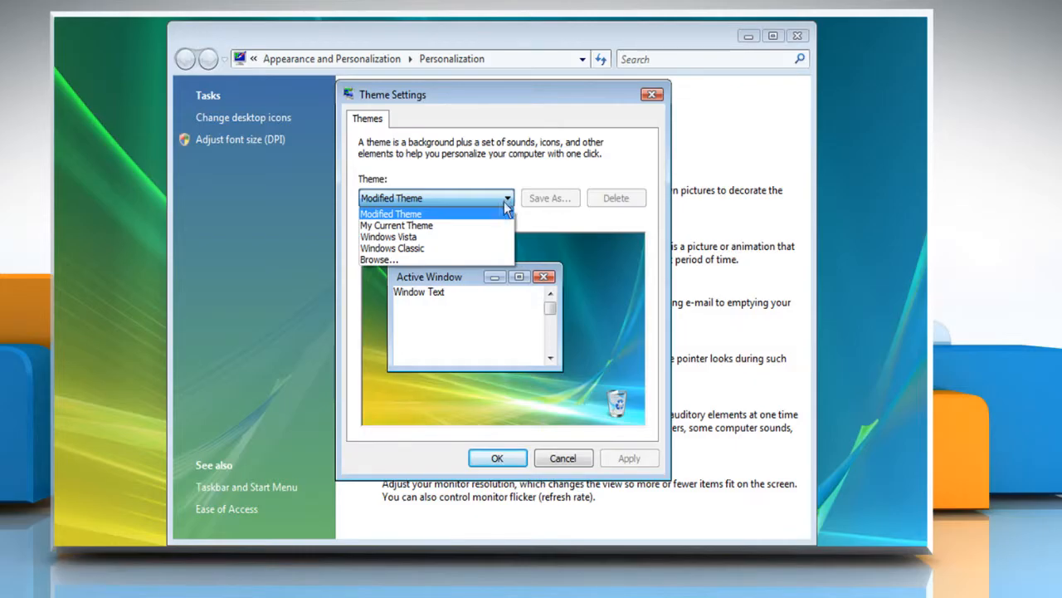
left_click(389, 237)
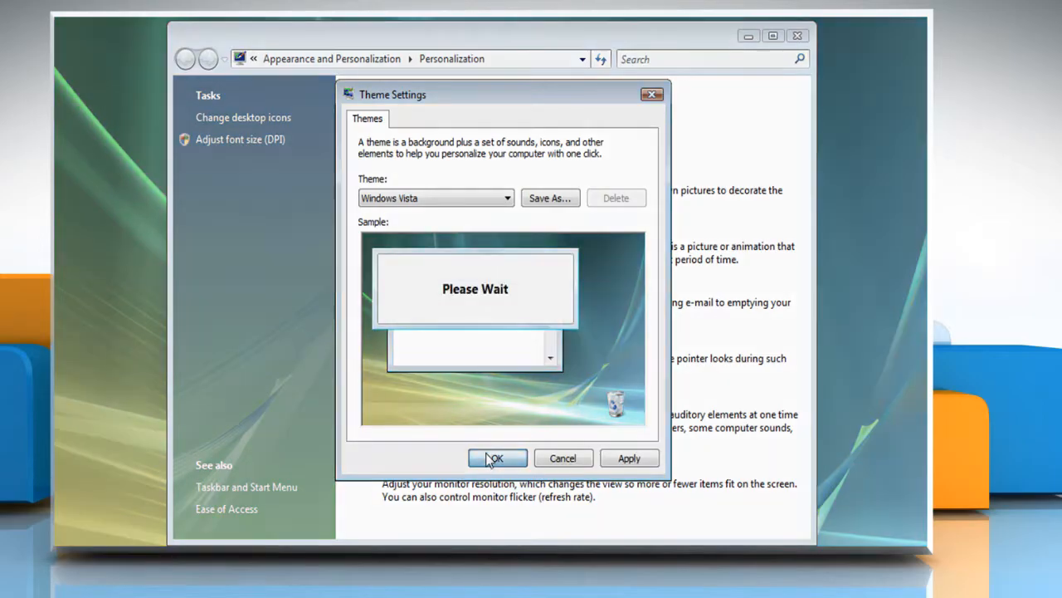
left_click(495, 458)
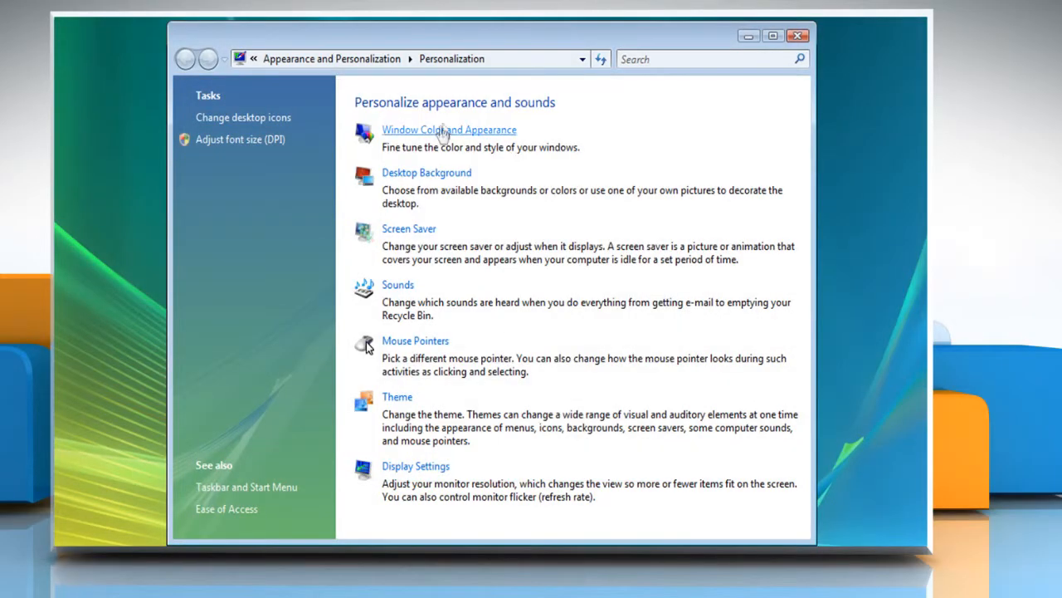
Step: Select the Windows Aero color scheme, confirm, and reopen Window Color and Appearance
left_click(448, 130)
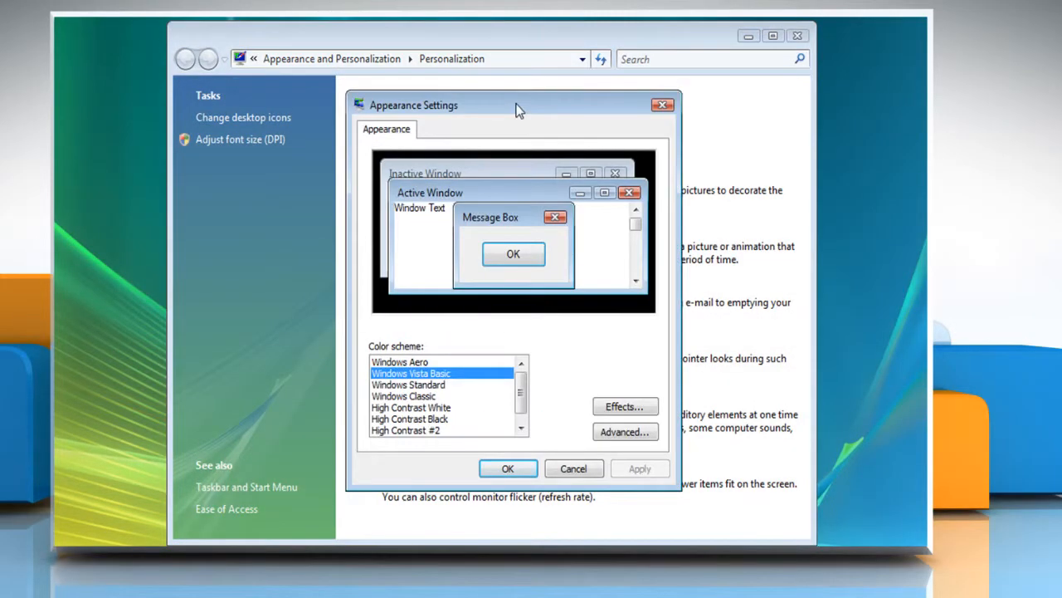
mouse_move(461, 264)
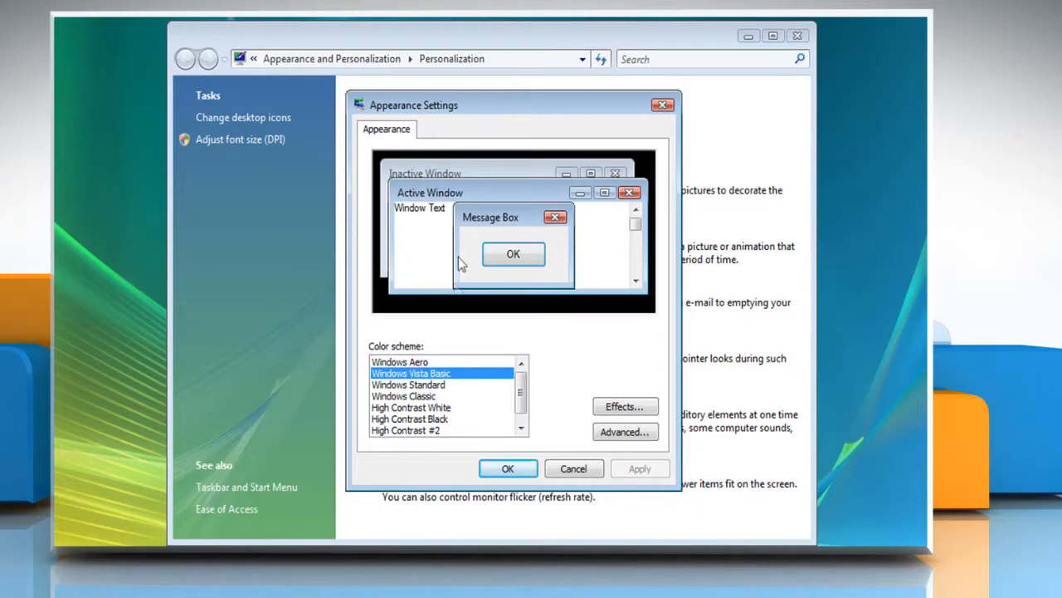
left_click(399, 361)
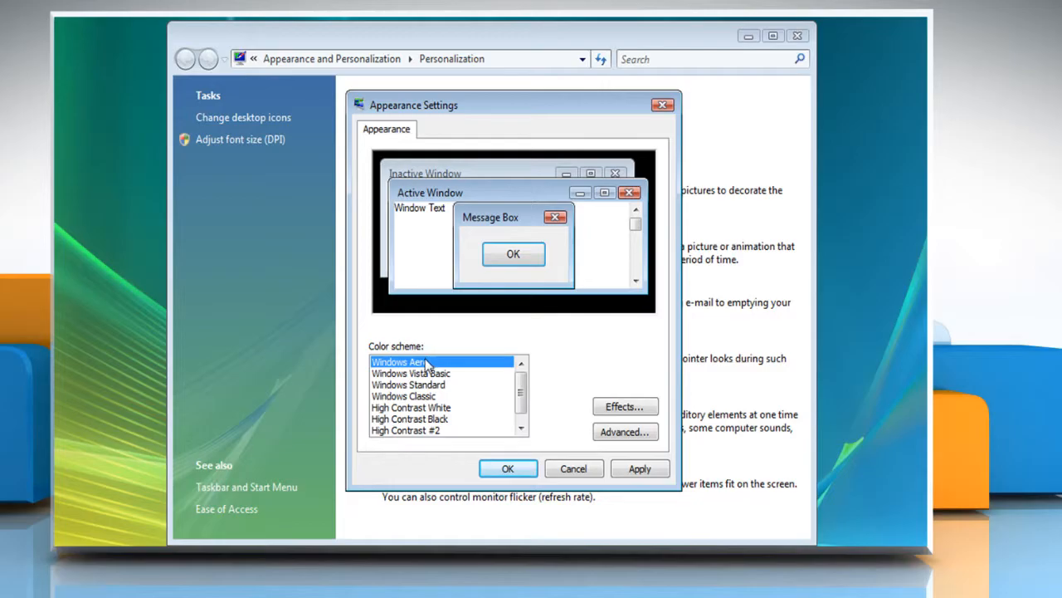
mouse_move(494, 444)
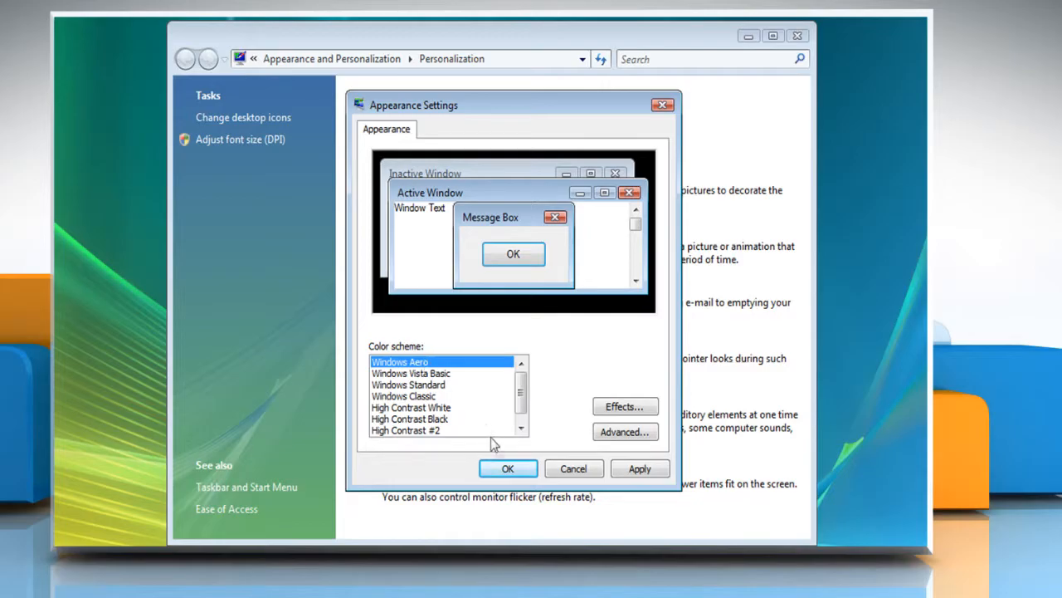
left_click(508, 468)
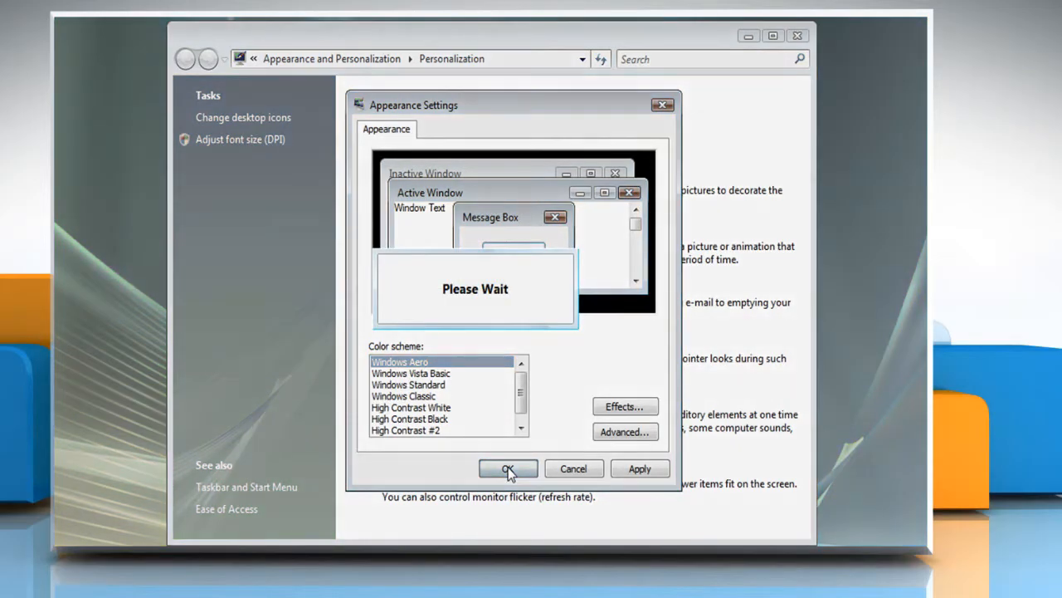
left_click(508, 468)
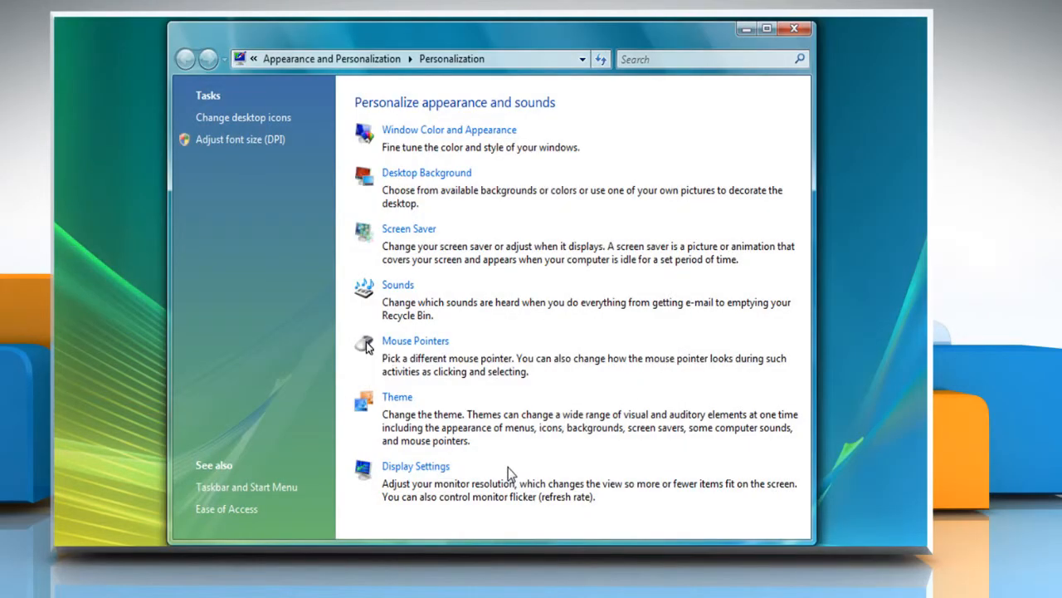
mouse_move(415, 340)
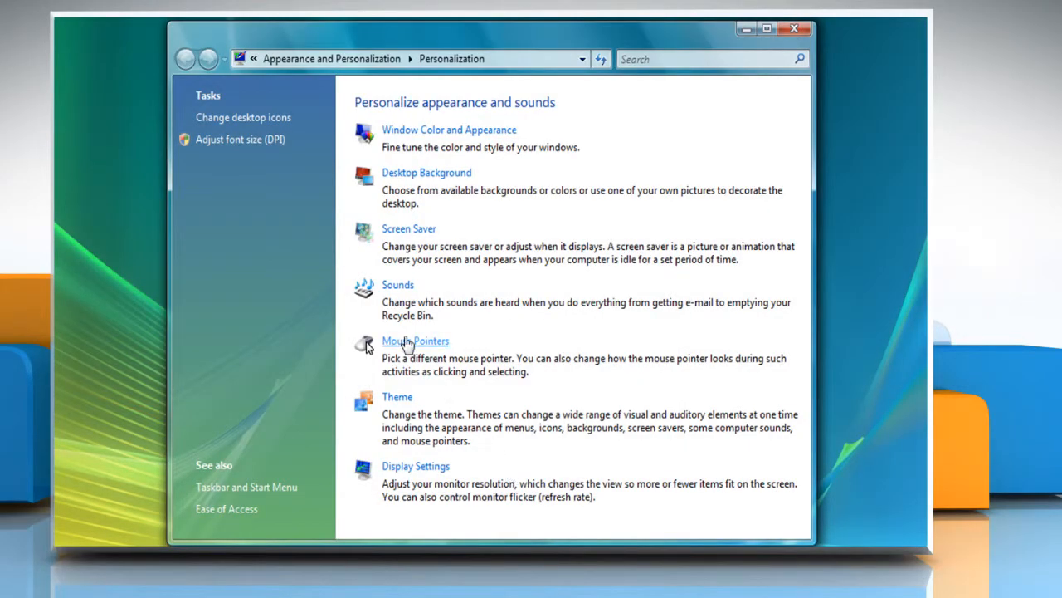
mouse_move(415, 135)
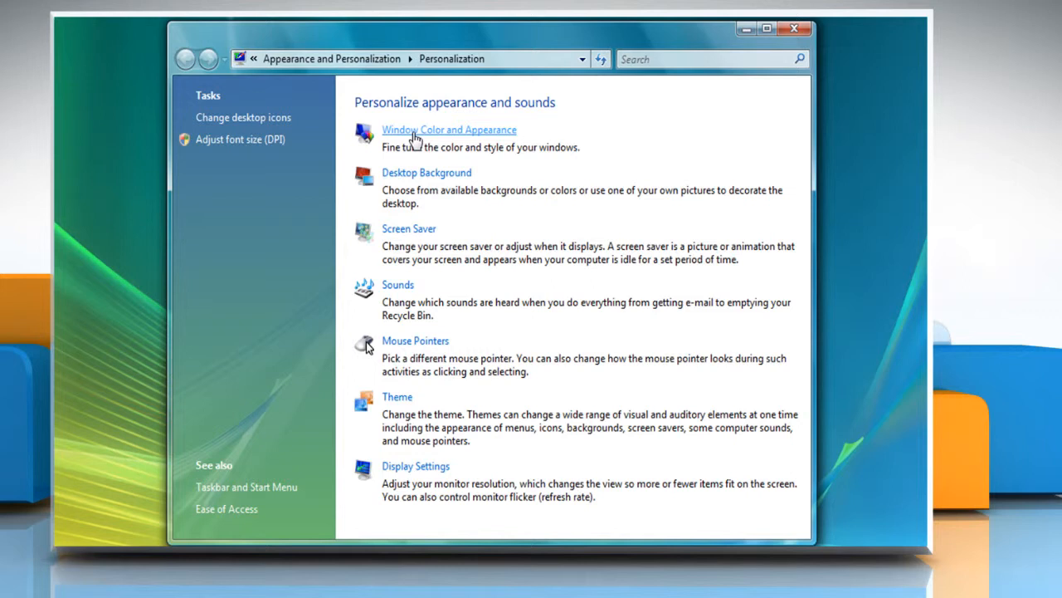
left_click(448, 129)
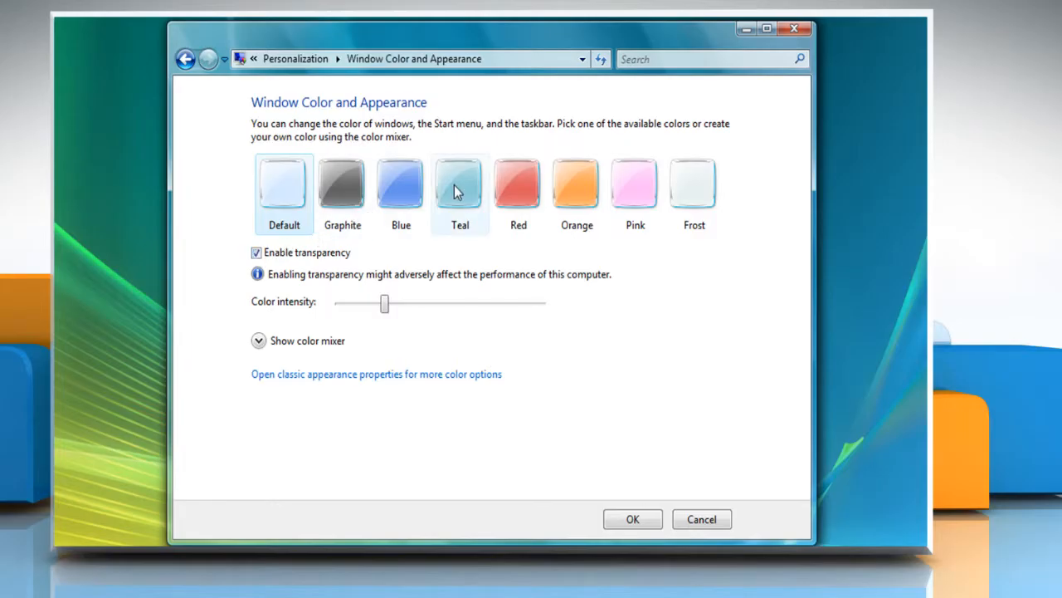
Step: Pick the Teal window color and lower its color intensity
left_click(459, 182)
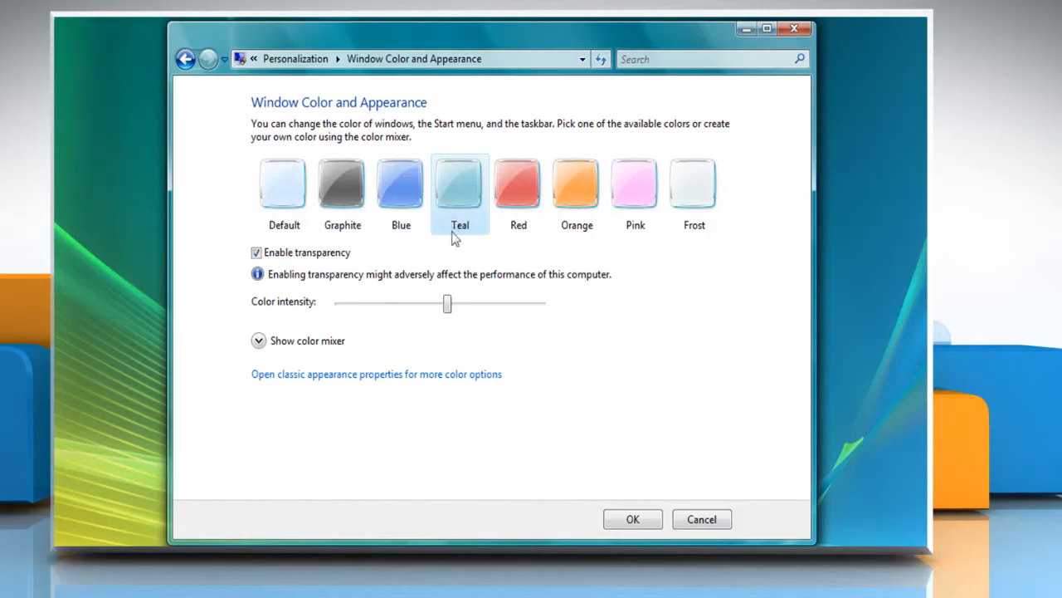
left_click_drag(449, 303, 406, 303)
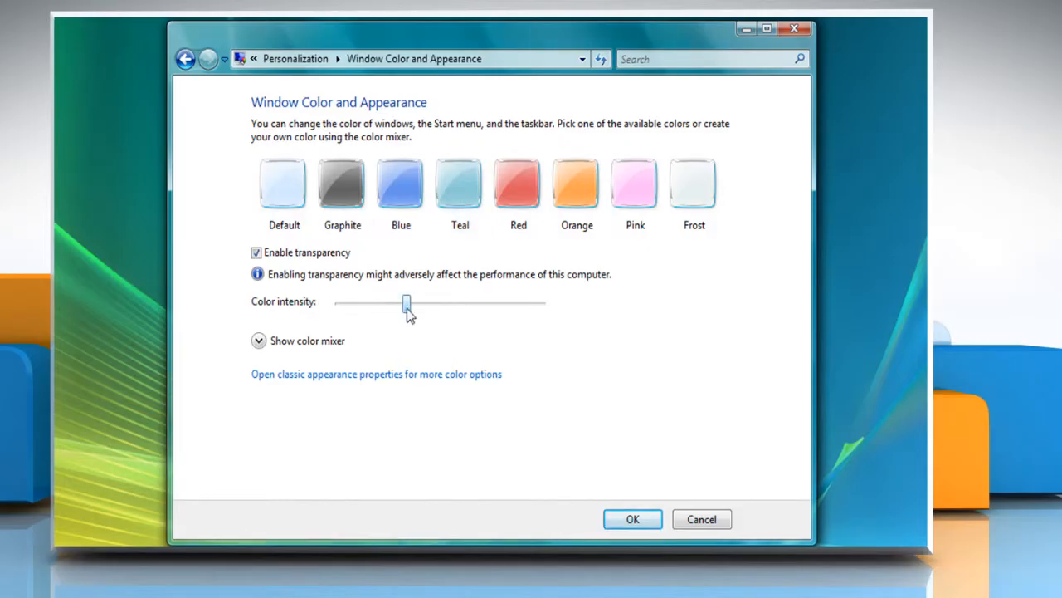
mouse_move(507, 432)
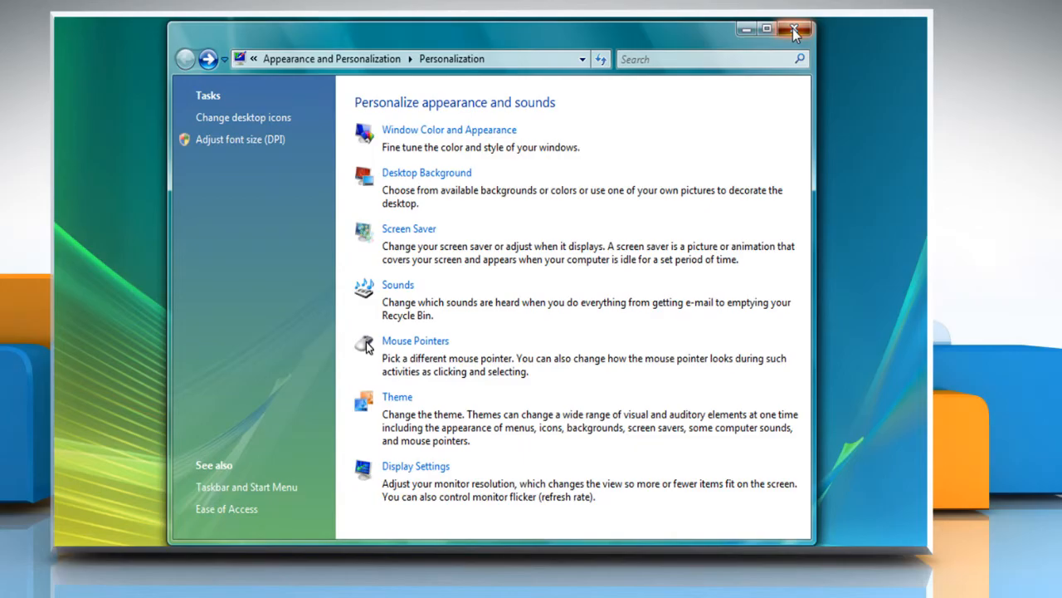
Step: Close the Personalization window to reveal the desktop
left_click(794, 29)
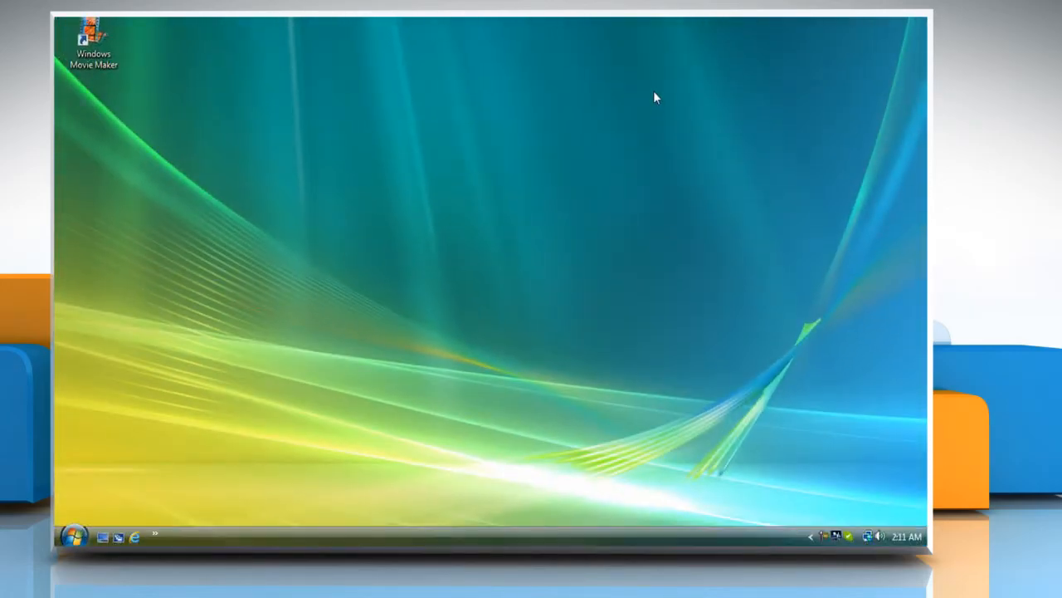